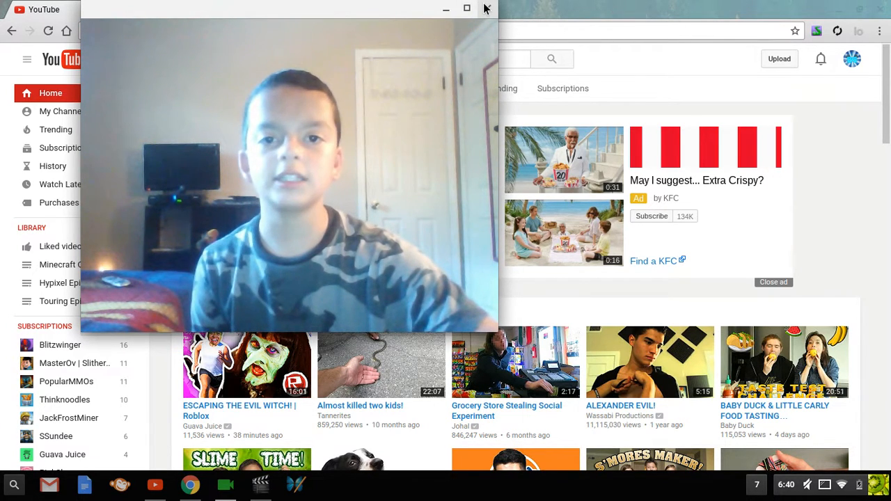
- Run the '360 video' search and start scrolling the results
{"action": "left_click", "coordinate": [487, 9]}
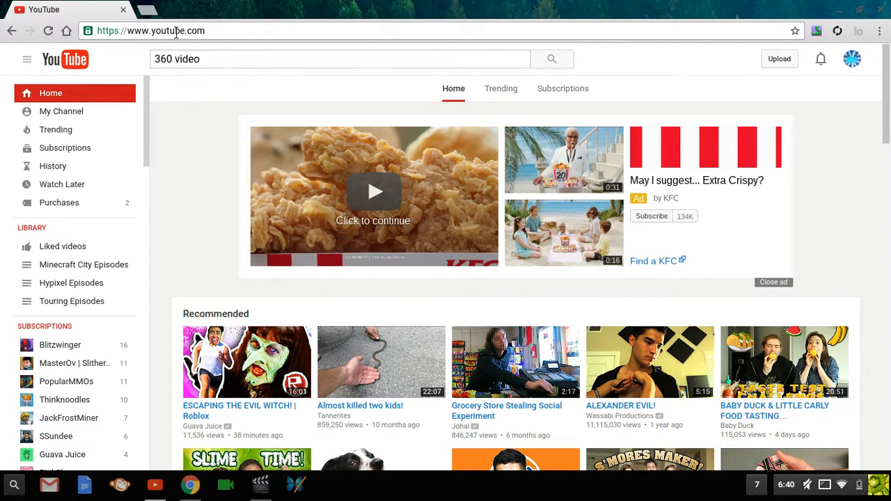
{"action": "mouse_move", "coordinate": [353, 164]}
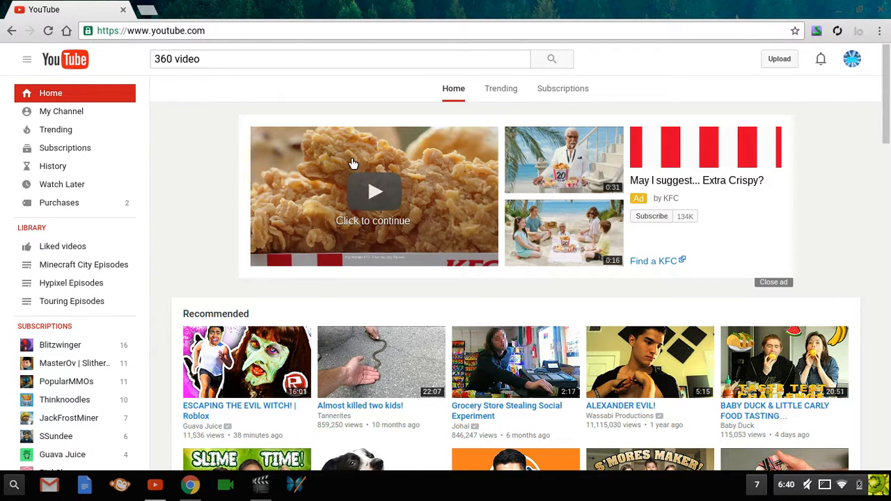
{"action": "left_click", "coordinate": [310, 58]}
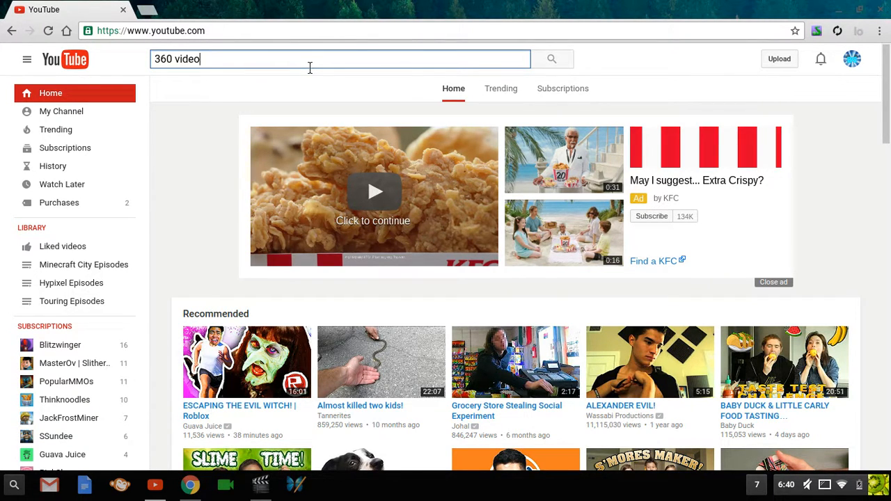
{"action": "mouse_move", "coordinate": [370, 82]}
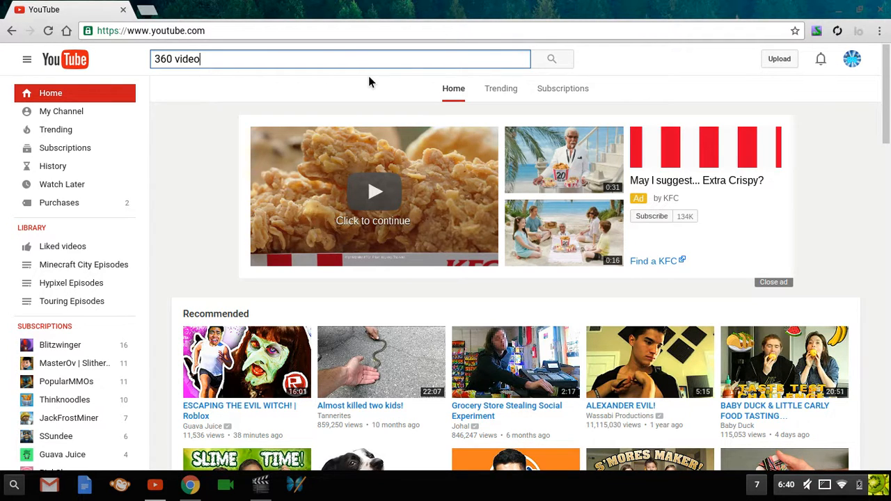
{"action": "mouse_move", "coordinate": [485, 91]}
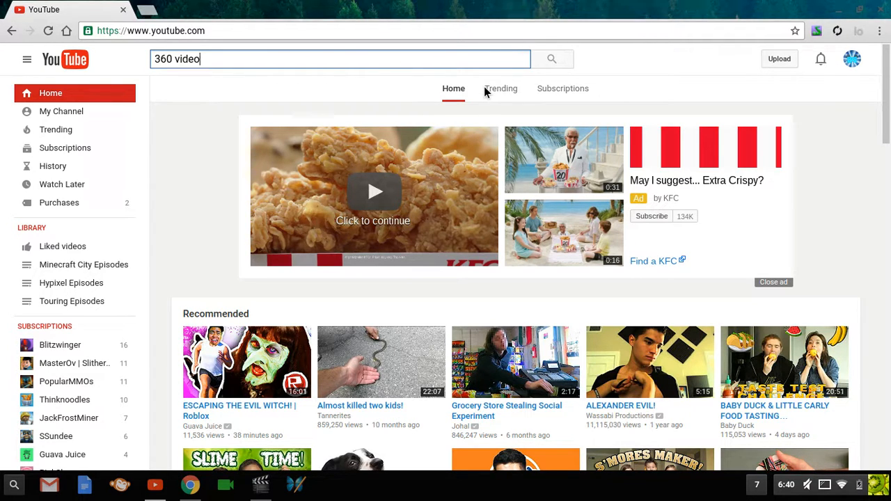
{"action": "mouse_move", "coordinate": [399, 250]}
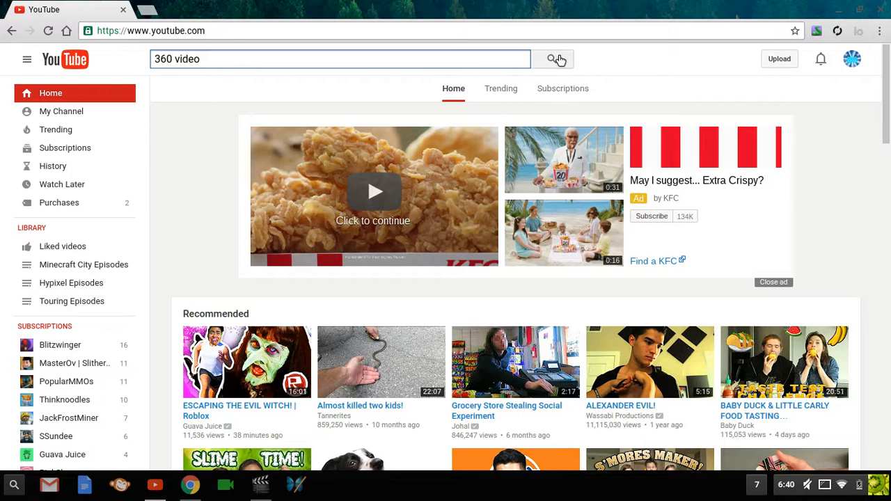
{"action": "mouse_move", "coordinate": [354, 78]}
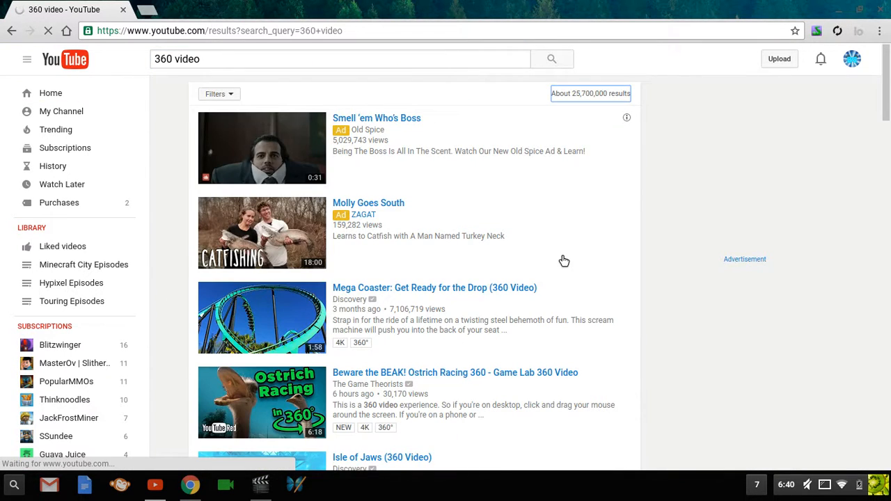
{"action": "scroll", "scroll_direction": "down", "scroll_amount": 3}
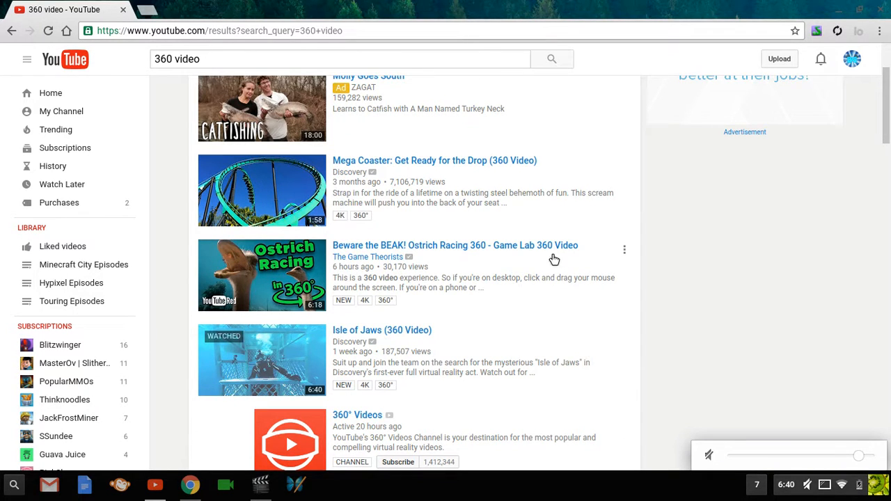
{"action": "scroll", "scroll_direction": "down", "scroll_amount": 3}
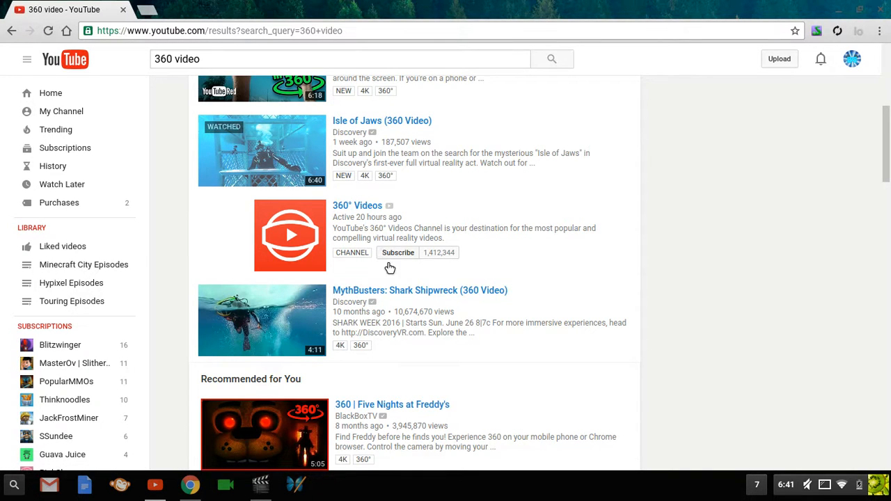
- Scroll further down the list of 360-degree videos, then back up slightly
{"action": "scroll", "scroll_direction": "down", "scroll_amount": 3}
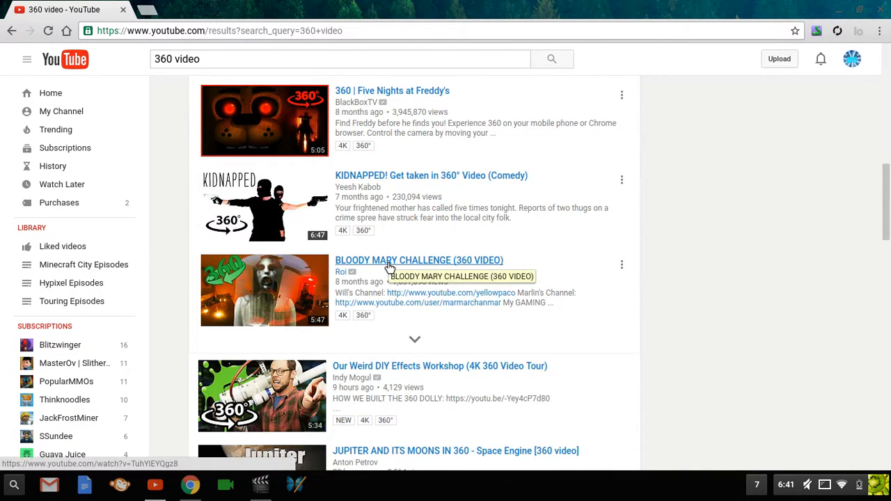
{"action": "scroll", "scroll_direction": "down", "scroll_amount": 3}
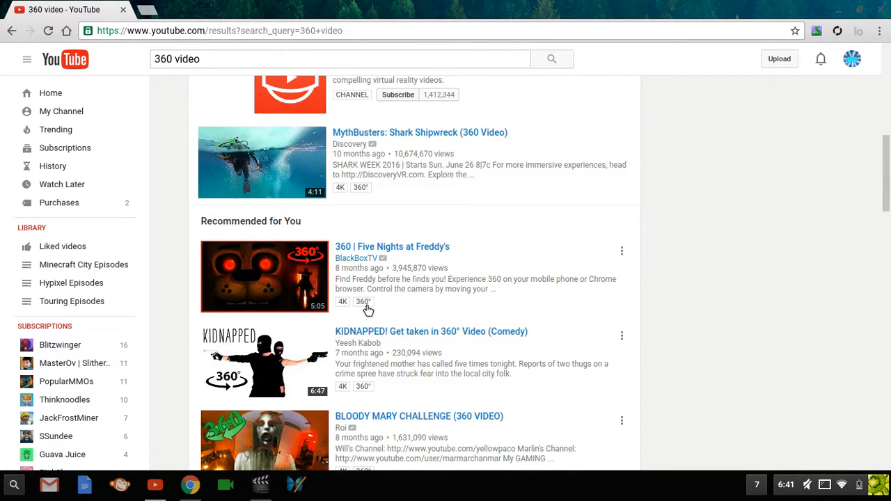
{"action": "scroll", "scroll_direction": "down", "scroll_amount": 3}
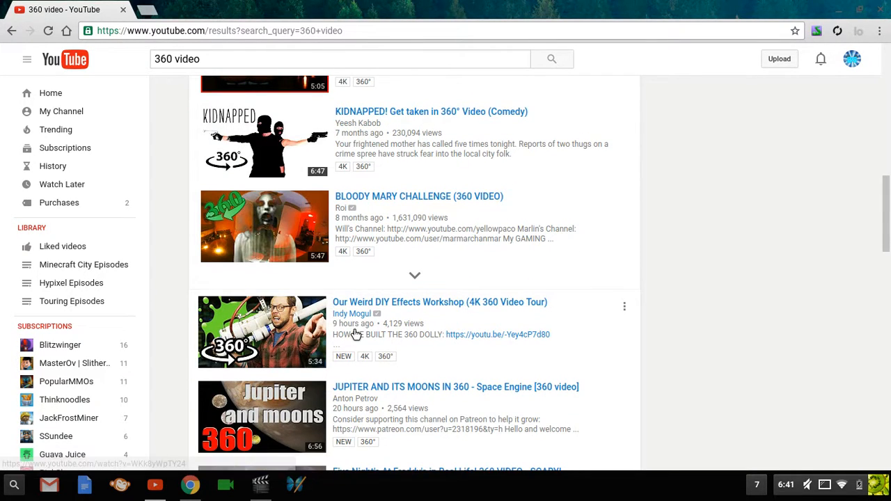
{"action": "scroll", "scroll_direction": "down", "scroll_amount": 3}
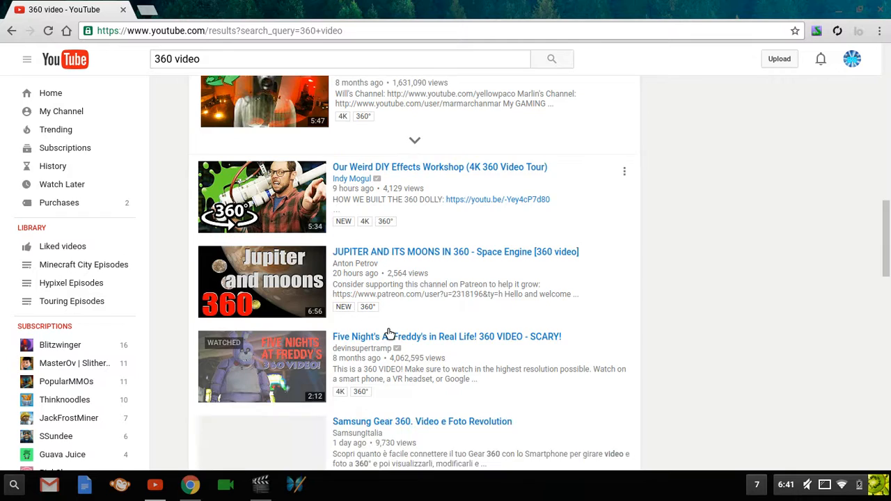
{"action": "scroll", "scroll_direction": "down", "scroll_amount": 3}
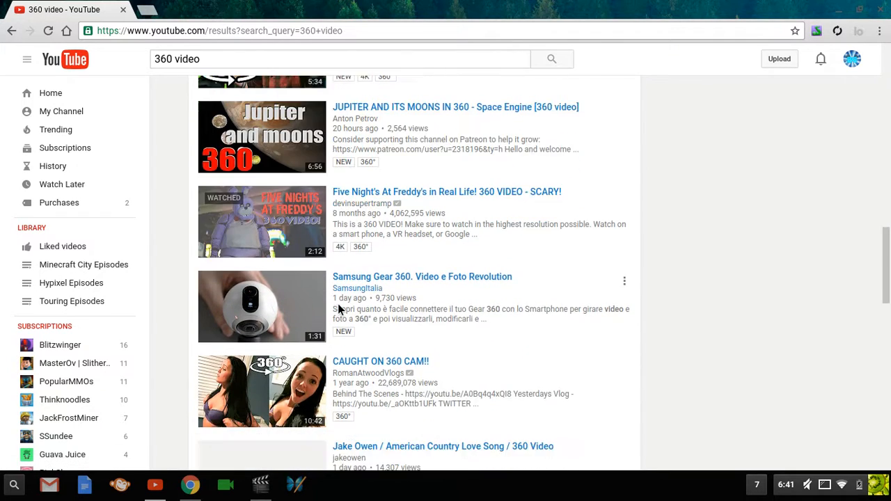
{"action": "scroll", "scroll_direction": "down", "scroll_amount": 3}
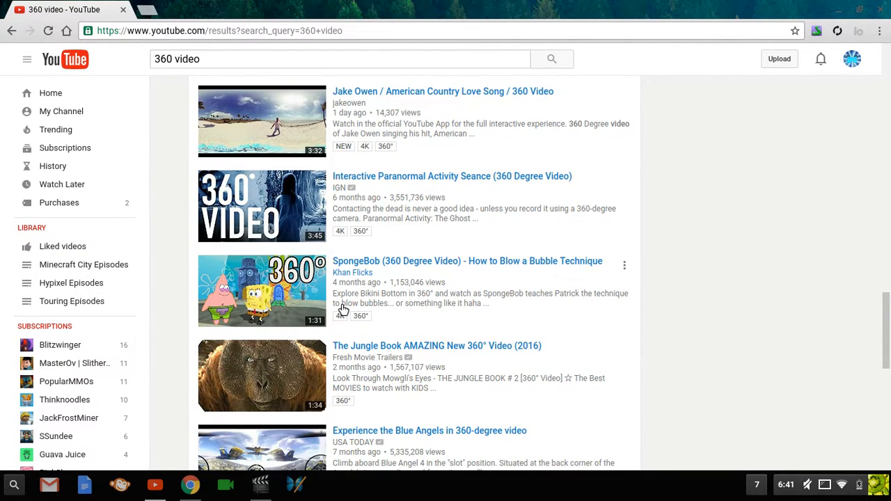
{"action": "scroll", "scroll_direction": "down", "scroll_amount": 3}
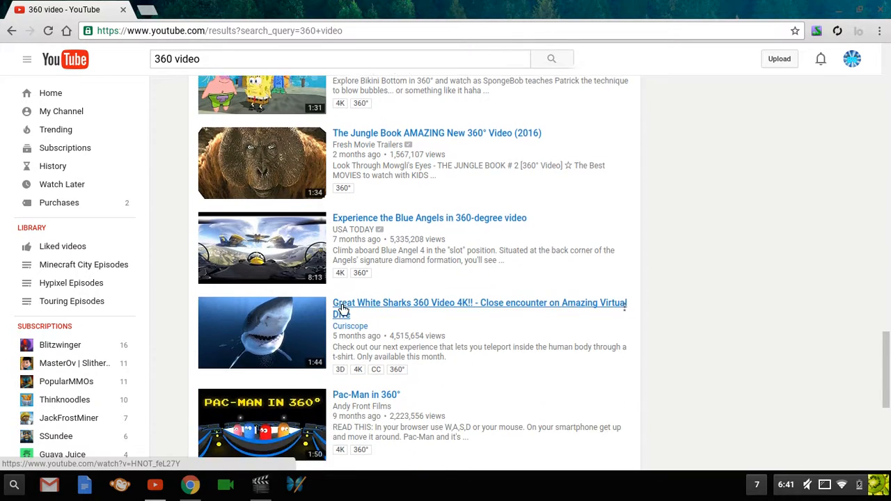
{"action": "scroll", "scroll_direction": "down", "scroll_amount": 3}
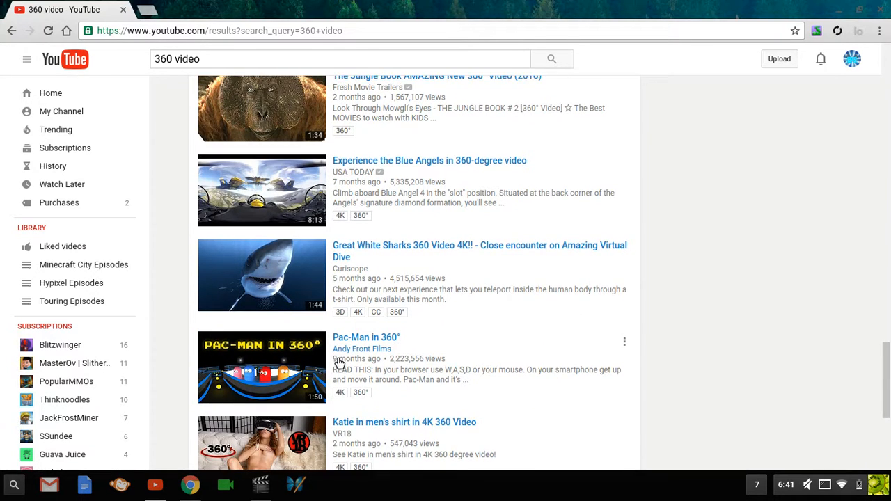
{"action": "scroll", "scroll_direction": "up", "scroll_amount": 3}
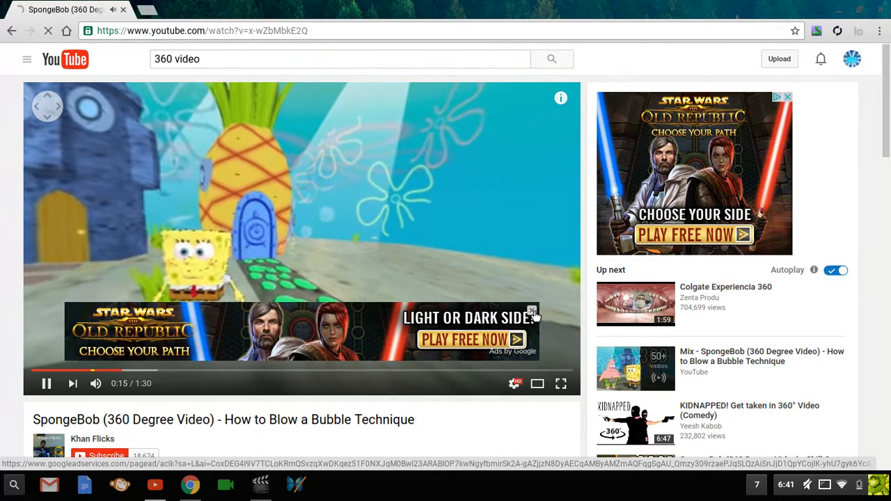
- Close the Star Wars ad overlay and play the SpongeBob 360 video full screen
{"action": "left_click", "coordinate": [533, 311]}
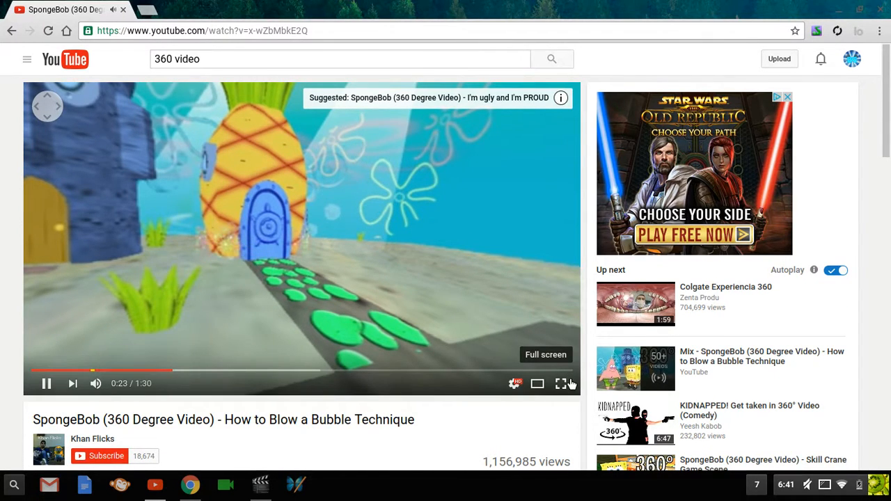
{"action": "left_click", "coordinate": [561, 383]}
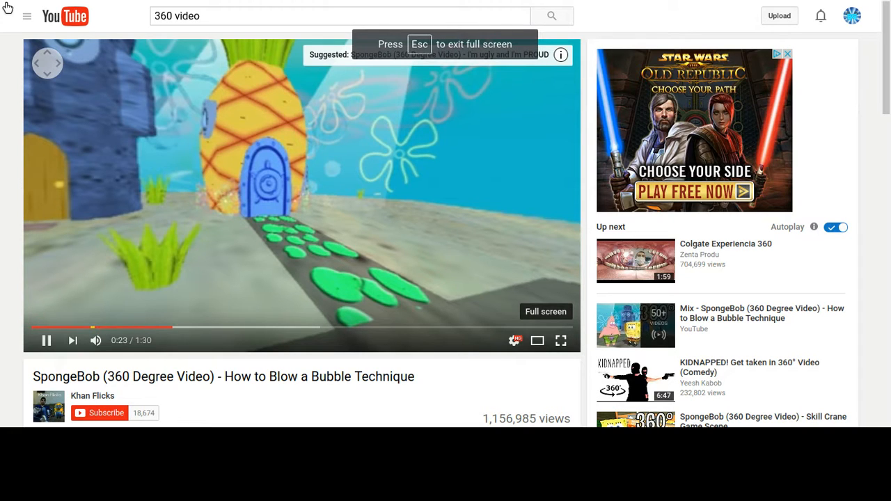
- Exit full screen so the SpongeBob 360 video plays in the page player
{"action": "left_click", "coordinate": [560, 340]}
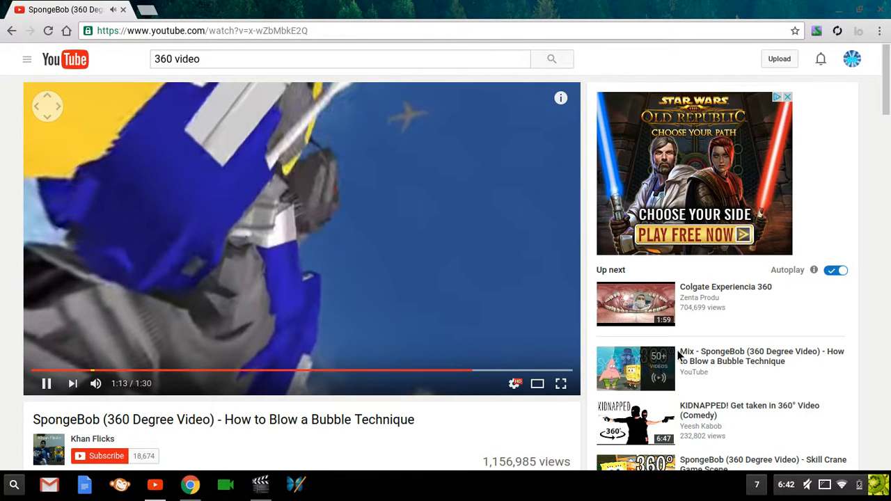
- Scroll the SpongeBob watch page down and back up, then resubmit the '360 video' search
{"action": "scroll", "scroll_direction": "down", "scroll_amount": 3}
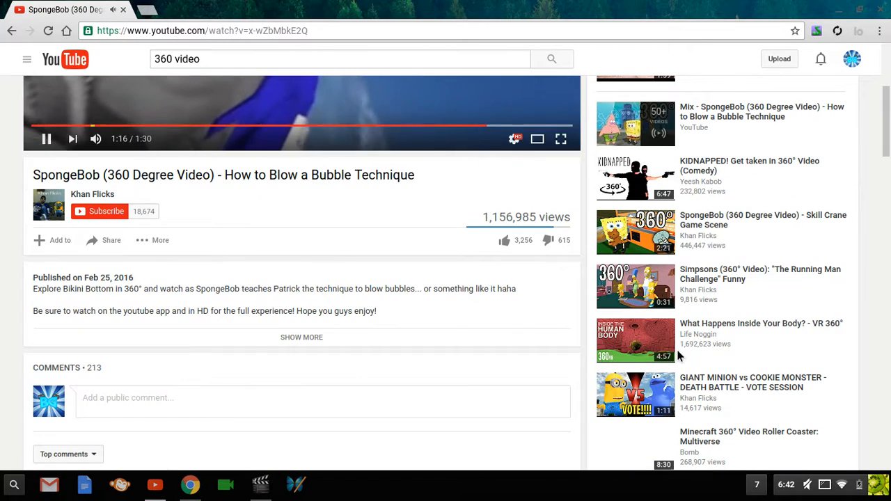
{"action": "scroll", "scroll_direction": "down", "scroll_amount": 3}
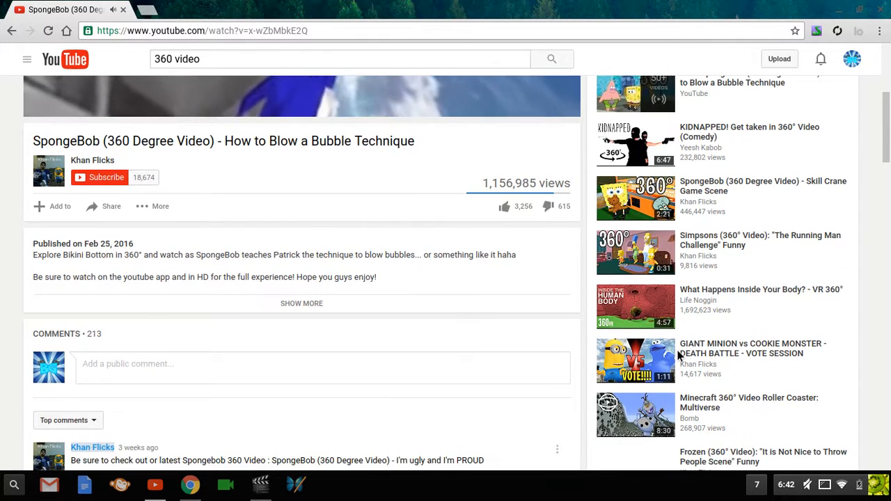
{"action": "scroll", "scroll_direction": "down", "scroll_amount": 3}
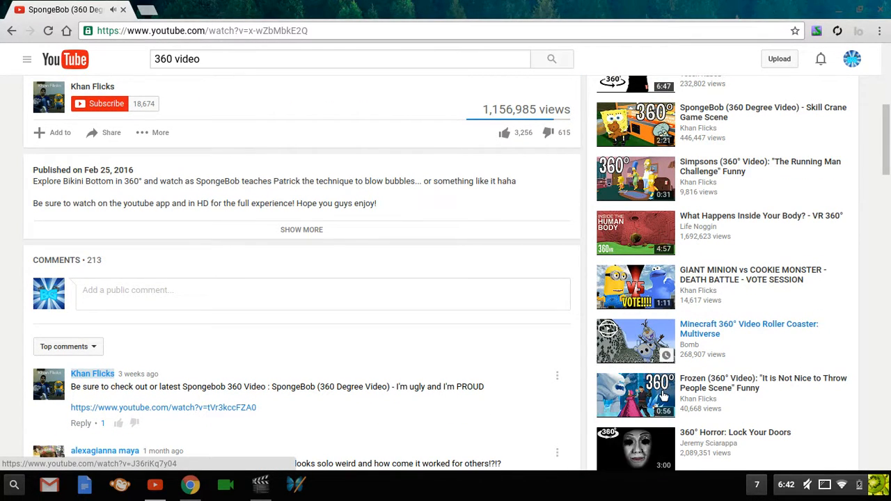
{"action": "scroll", "scroll_direction": "up", "scroll_amount": 3}
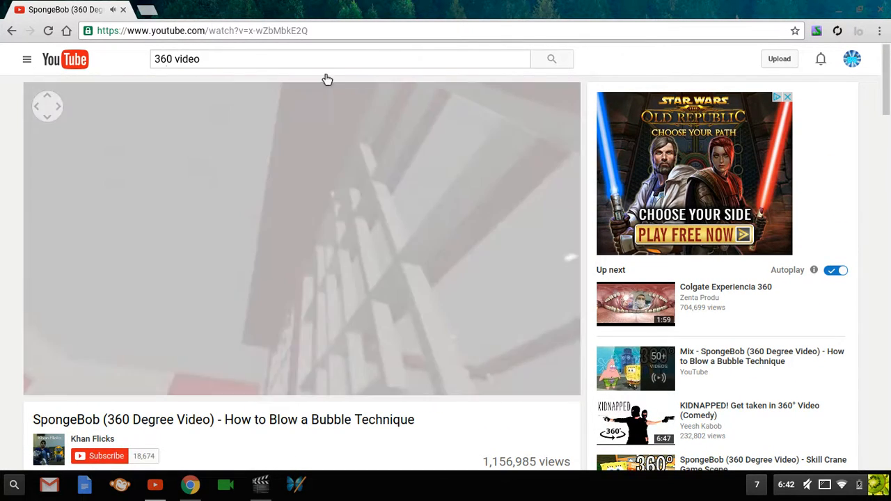
{"action": "left_click", "coordinate": [551, 58]}
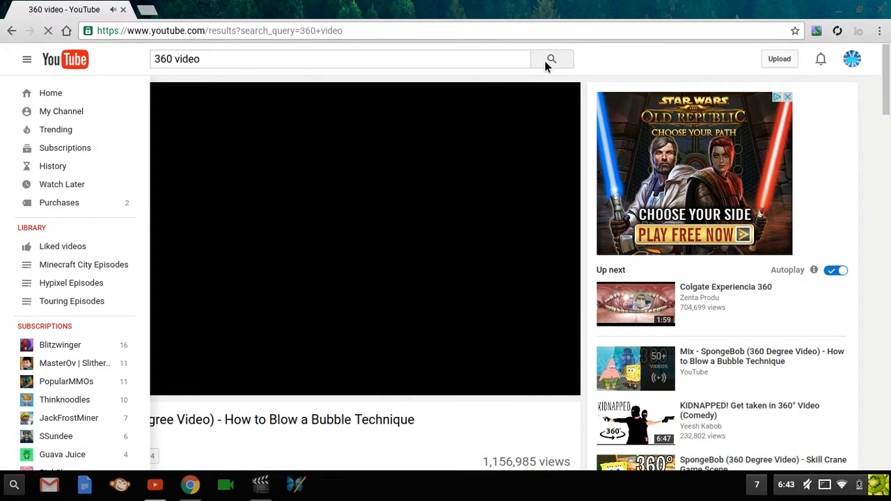
- Browse the ~25.7 million '360 video' results and bring up the screen recorder controls
{"action": "left_click", "coordinate": [552, 58]}
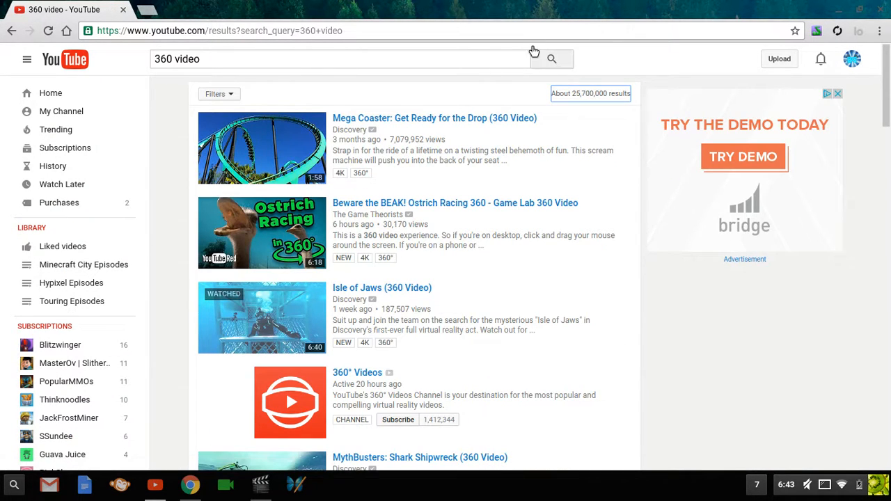
{"action": "scroll", "scroll_direction": "down", "scroll_amount": 3}
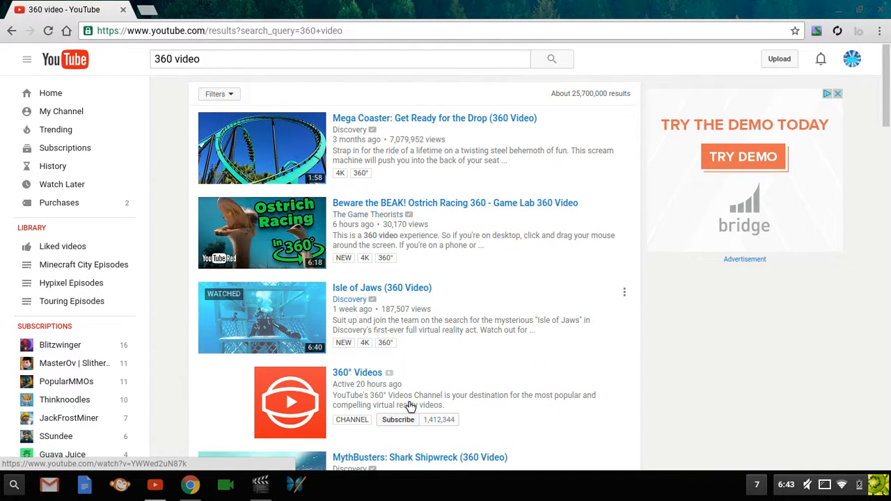
{"action": "scroll", "scroll_direction": "down", "scroll_amount": 3}
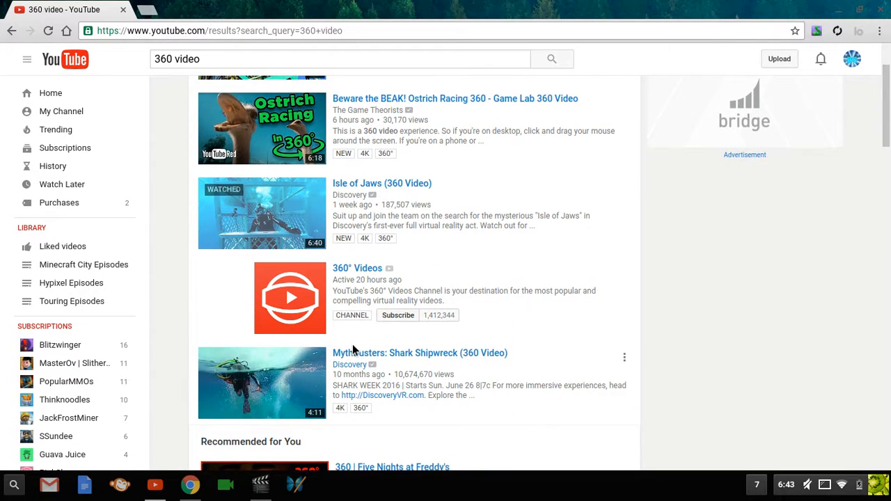
{"action": "scroll", "scroll_direction": "down", "scroll_amount": 3}
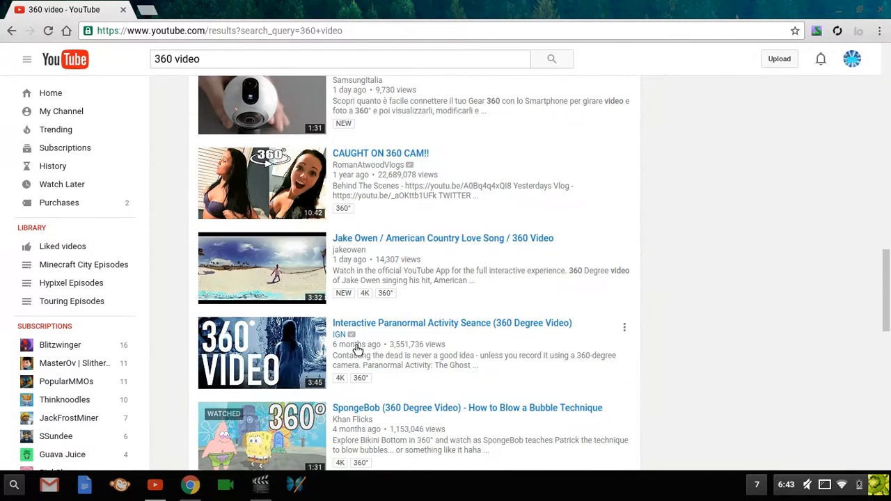
{"action": "scroll", "scroll_direction": "down", "scroll_amount": 3}
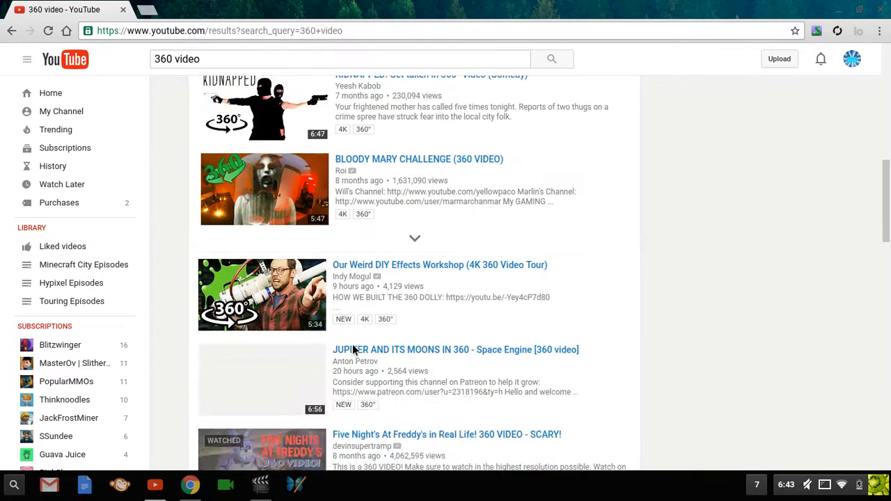
{"action": "scroll", "scroll_direction": "up", "scroll_amount": 3}
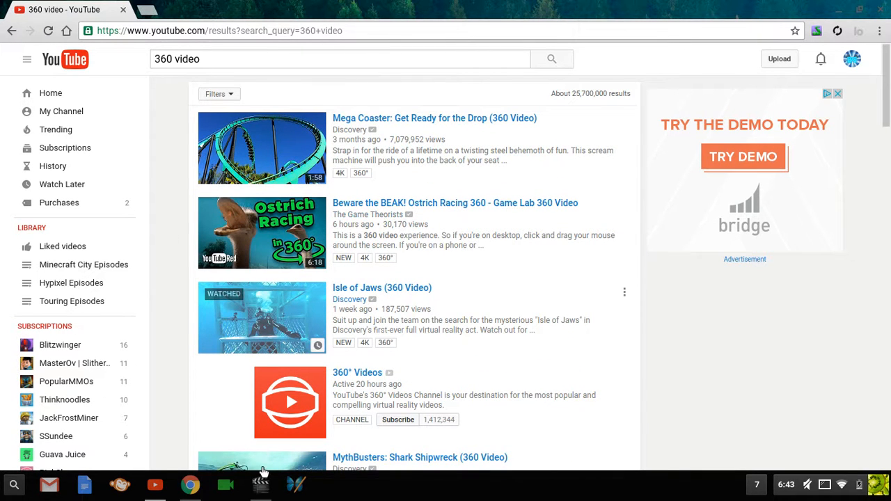
{"action": "mouse_move", "coordinate": [261, 485]}
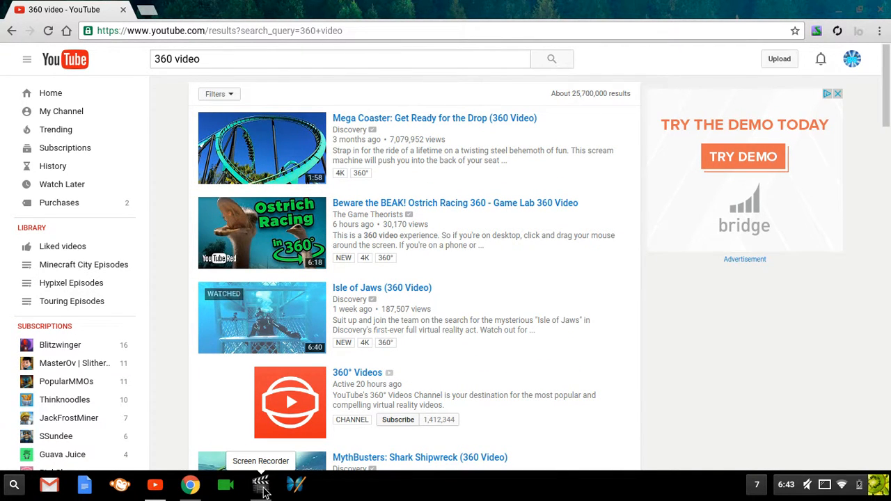
{"action": "left_click", "coordinate": [260, 484]}
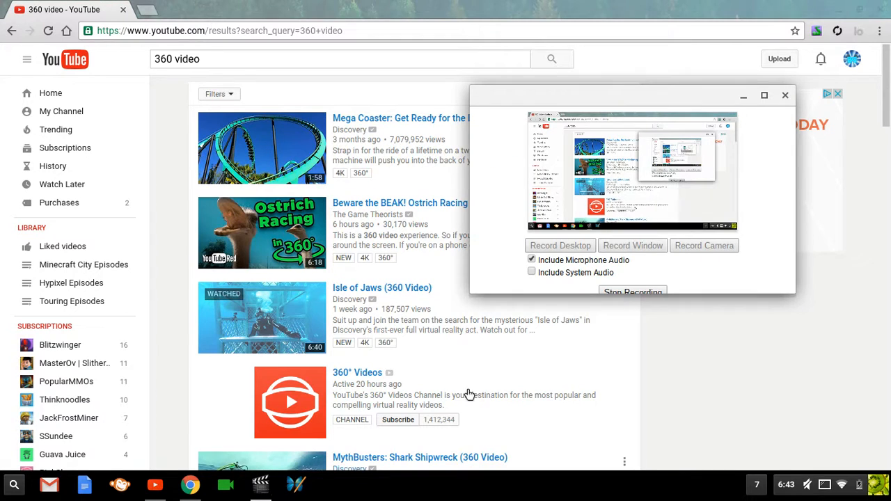